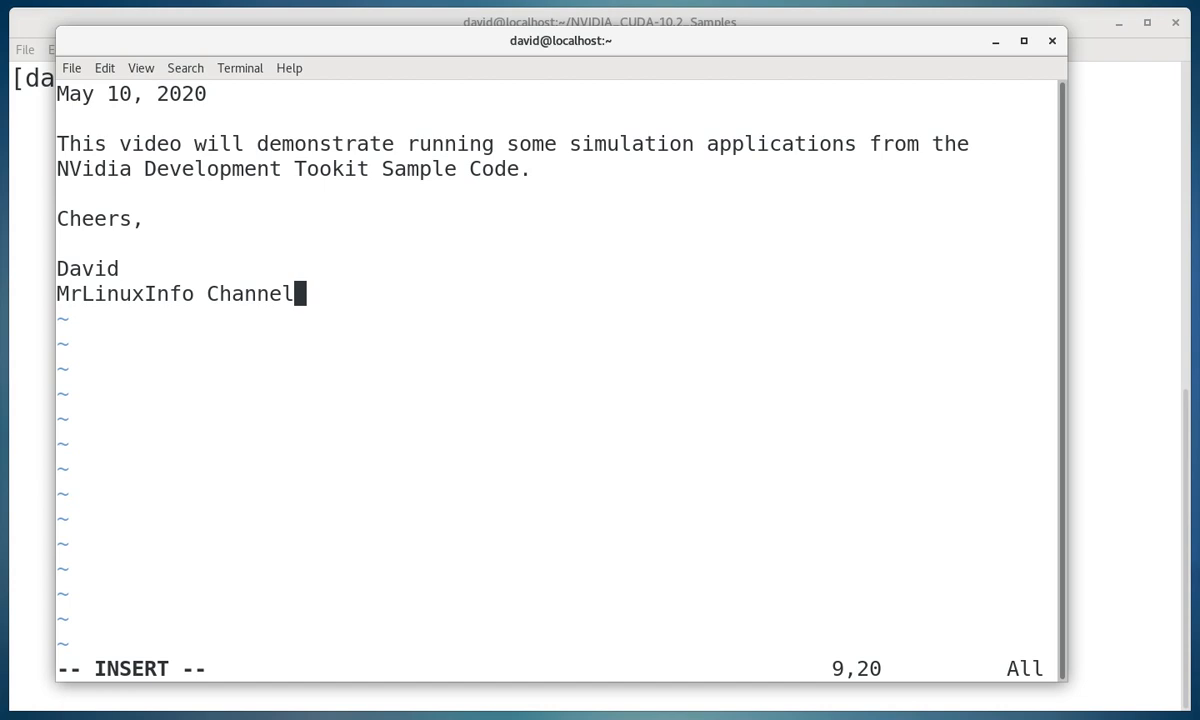
mouse_move(533, 261)
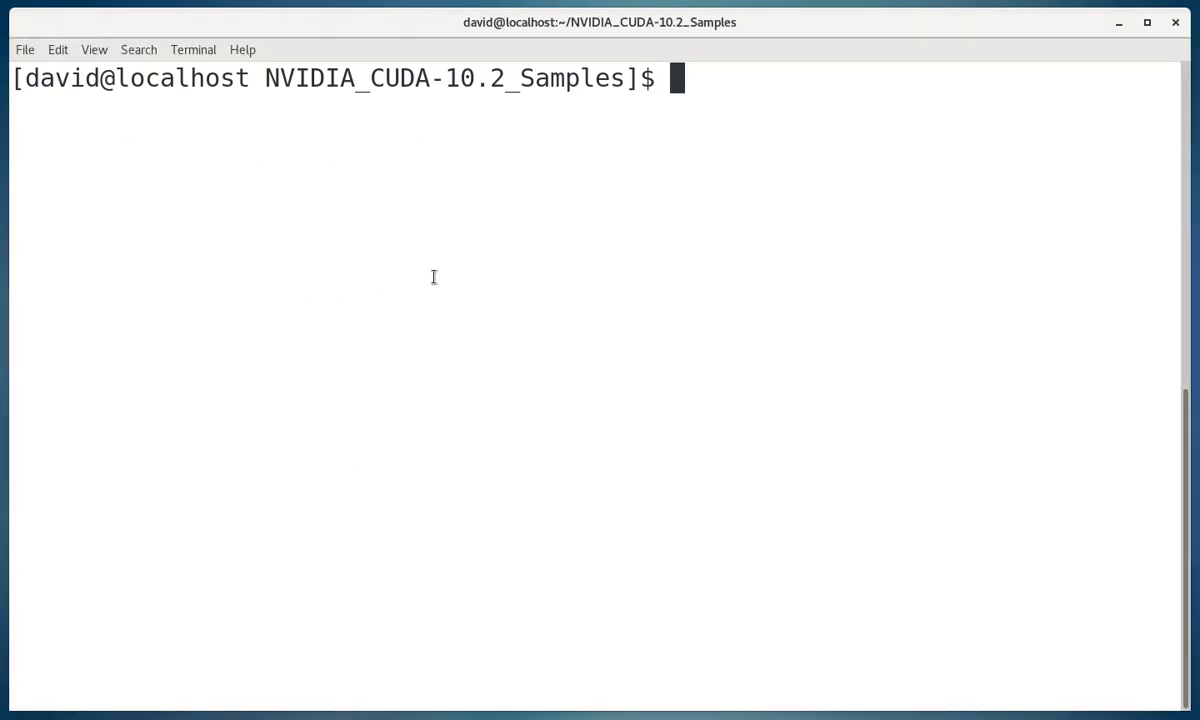
Check the current directory, then cd into 5_Simulations/fluidsGL and list its files
text(pwd)
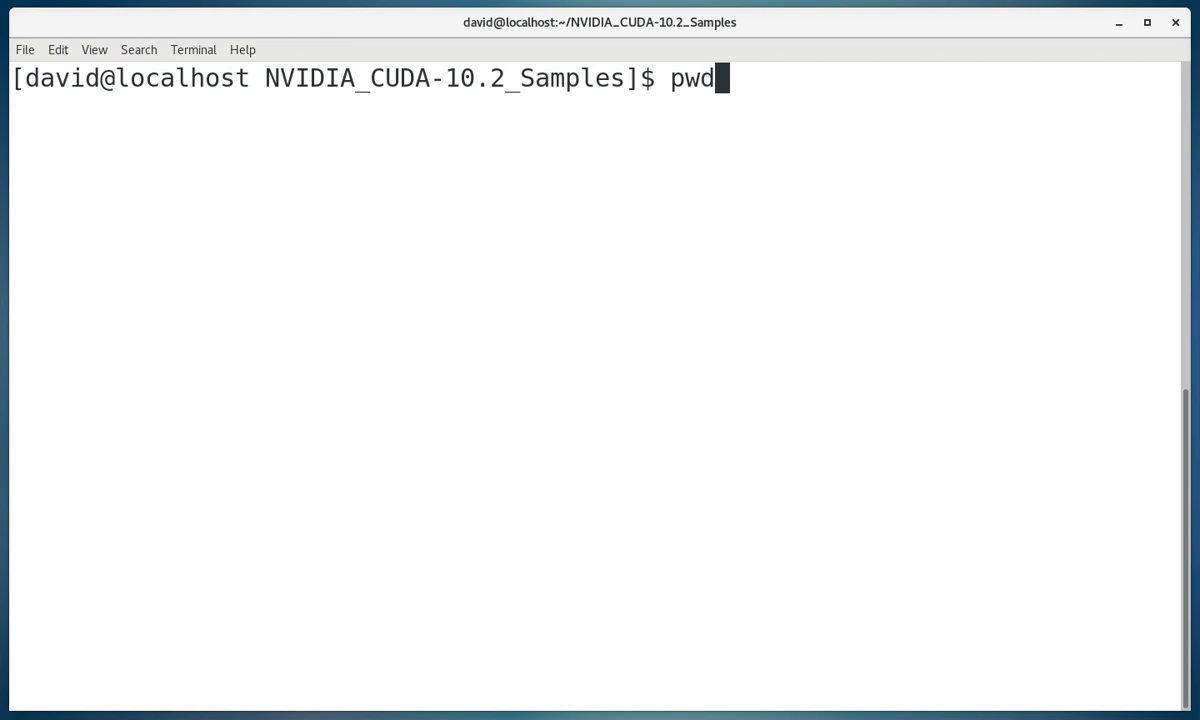
text(ls)
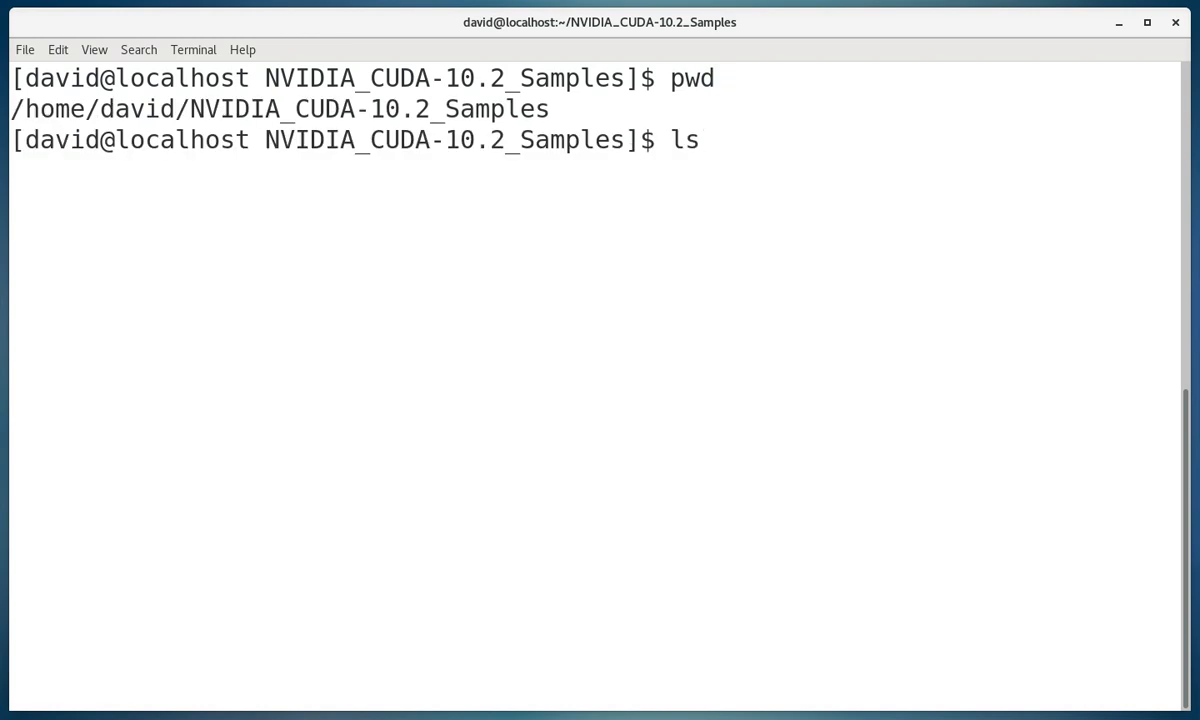
key(Return)
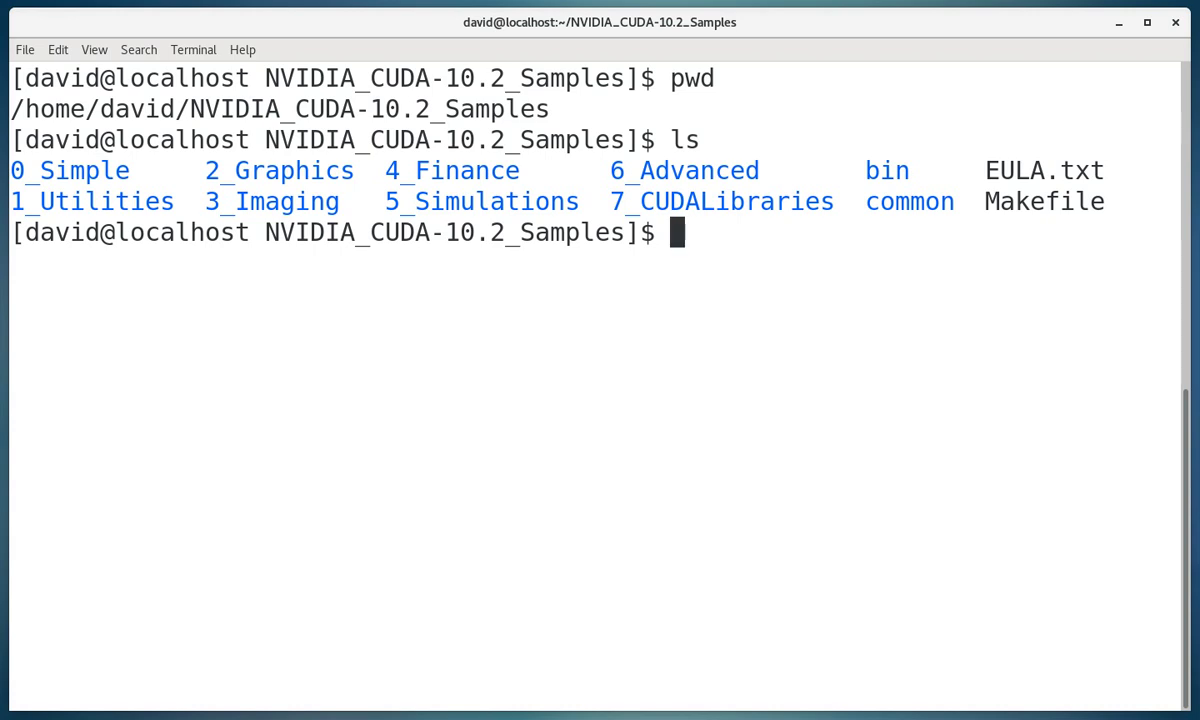
text(cd)
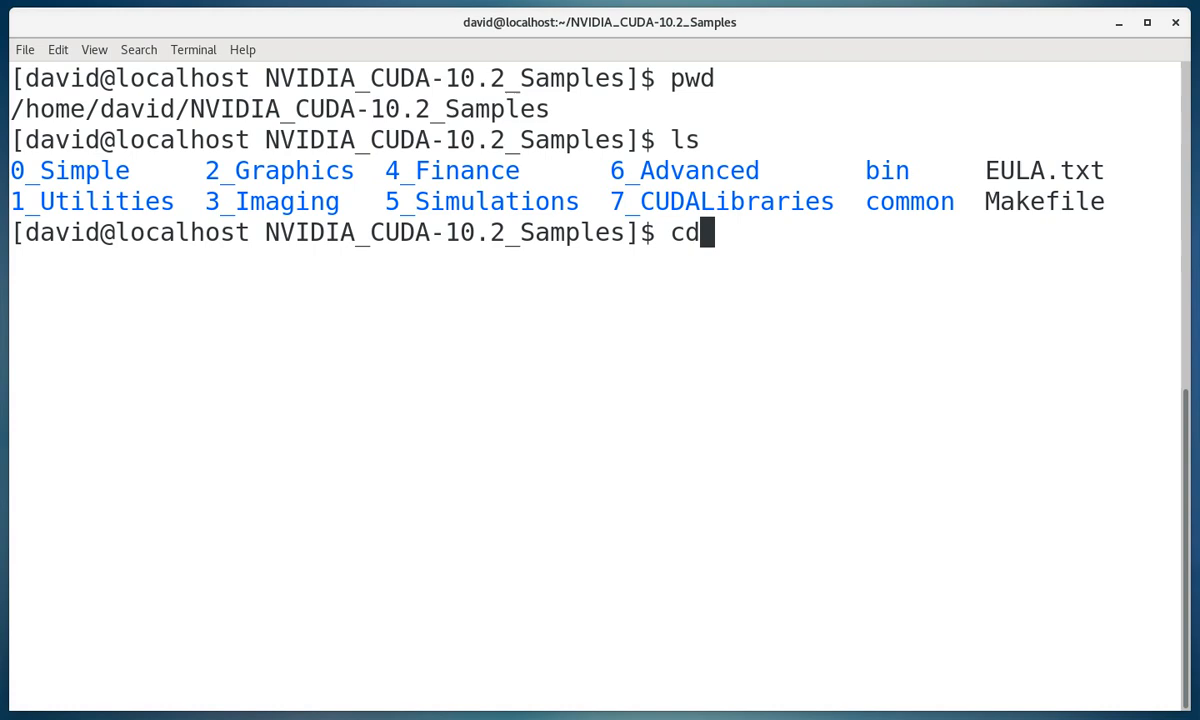
text(5_Simulations/)
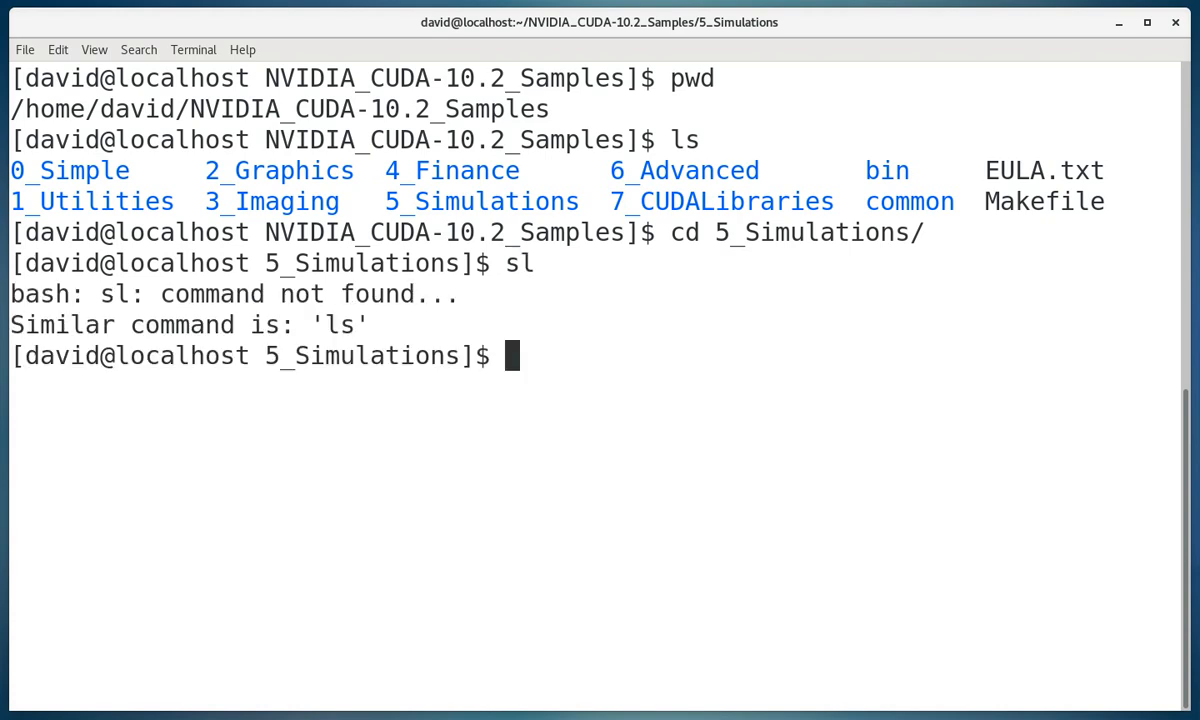
text(ls)
text(cd fluidsGL)
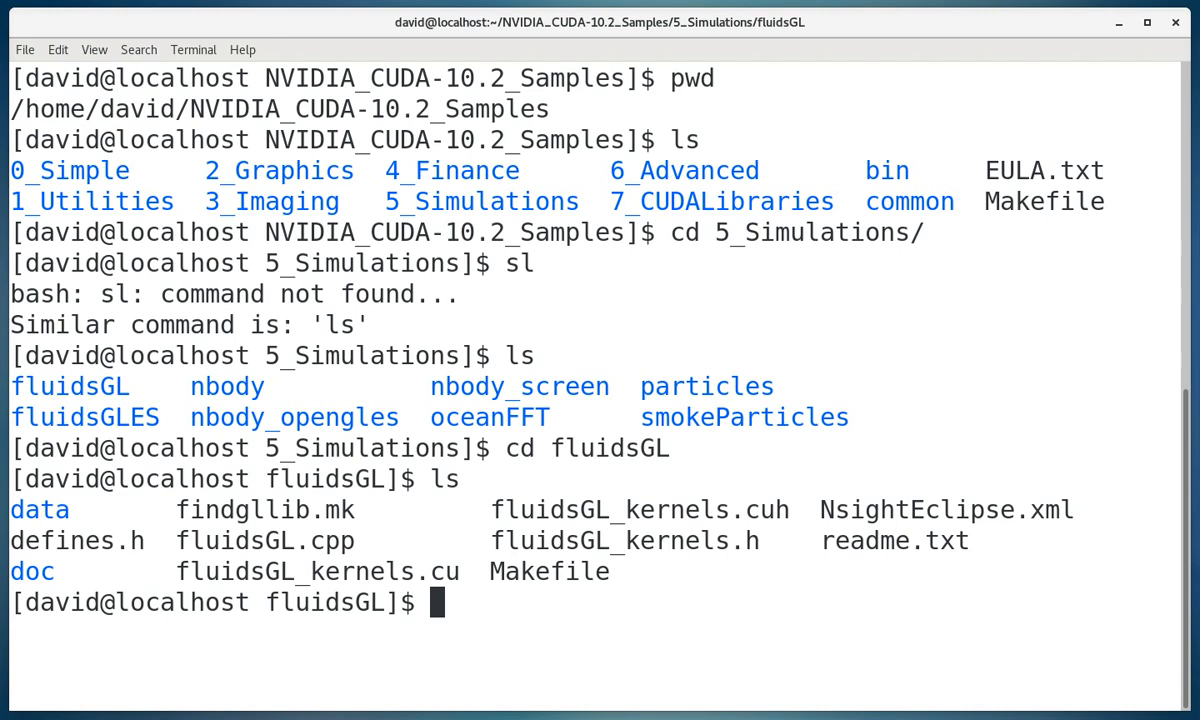
Build fluidsGL with make and list the folder to confirm the new executable
text(ma)
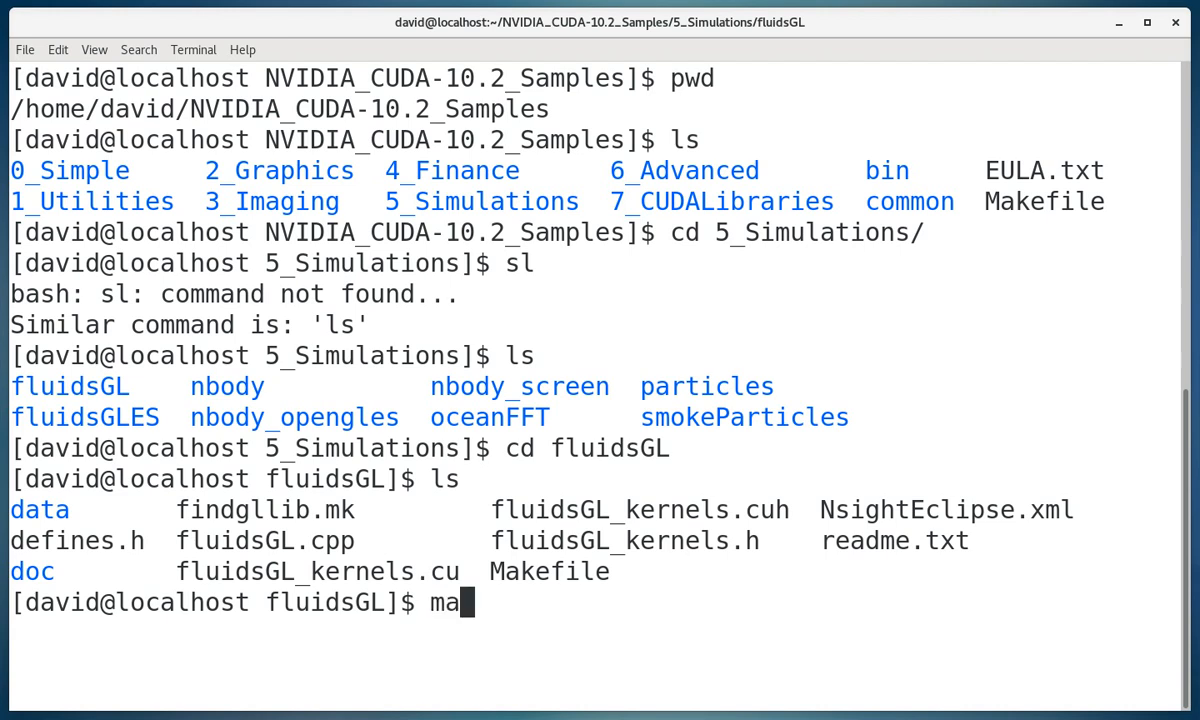
text(k)
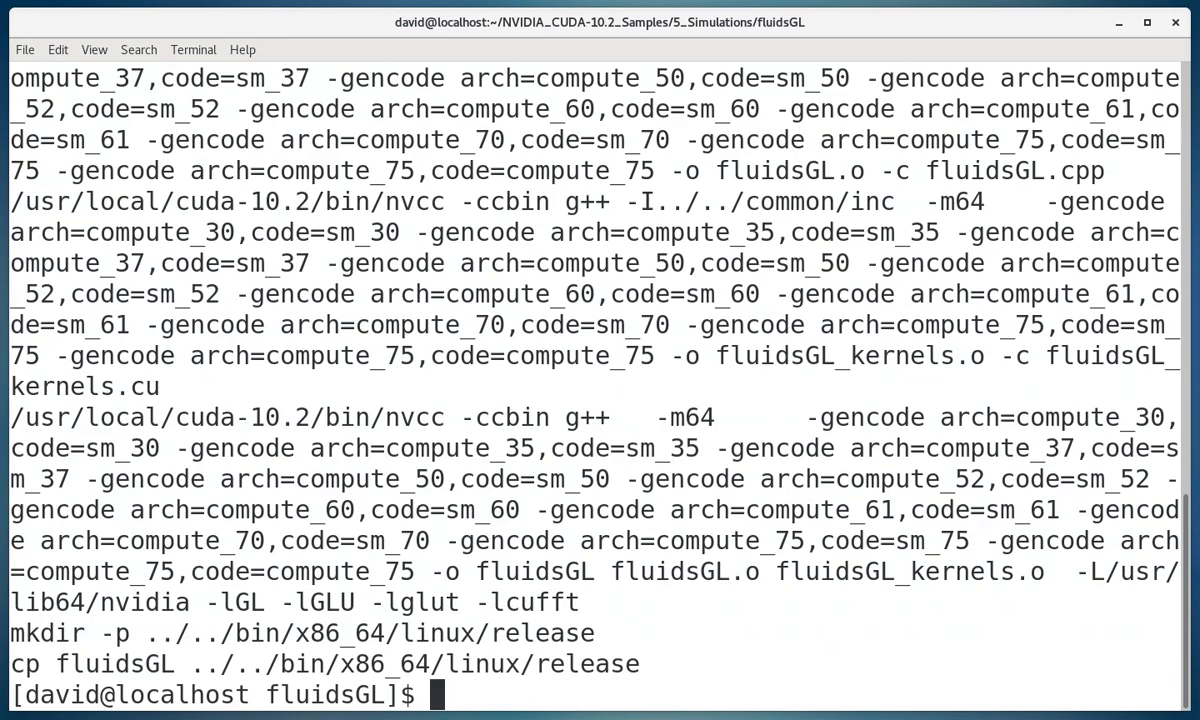
text(ls)
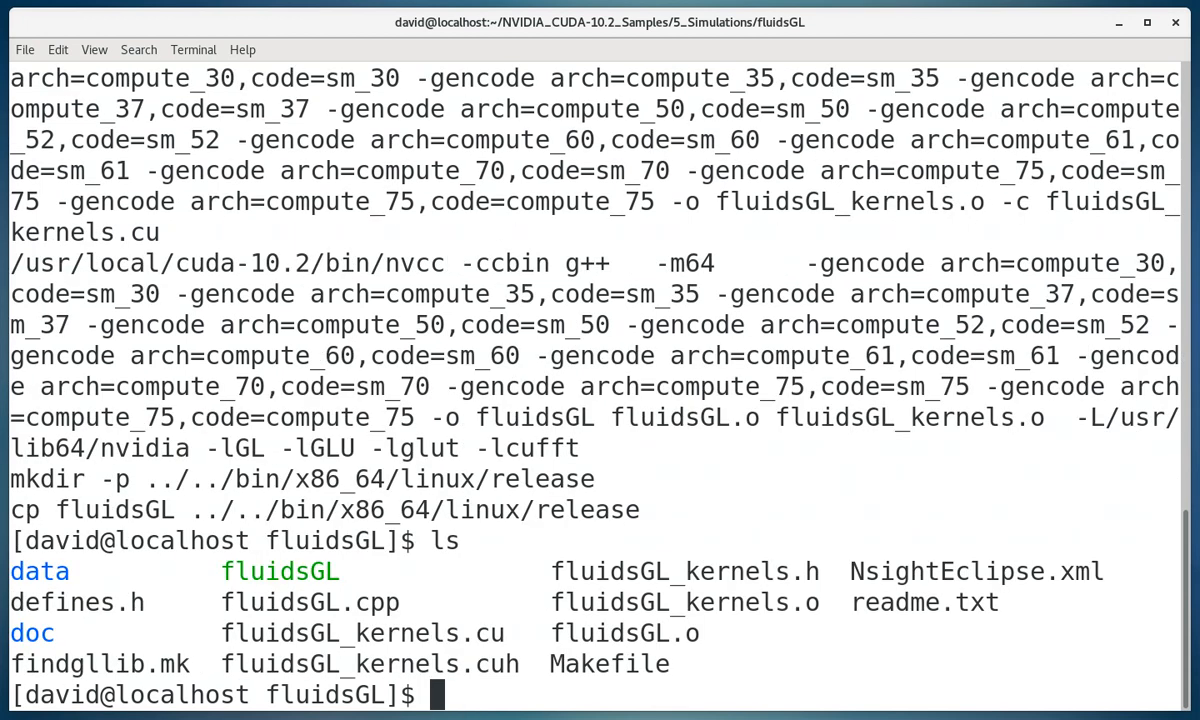
Run ./fluidsGL to open the Cuda/GL Stable Fluids window
text(./)
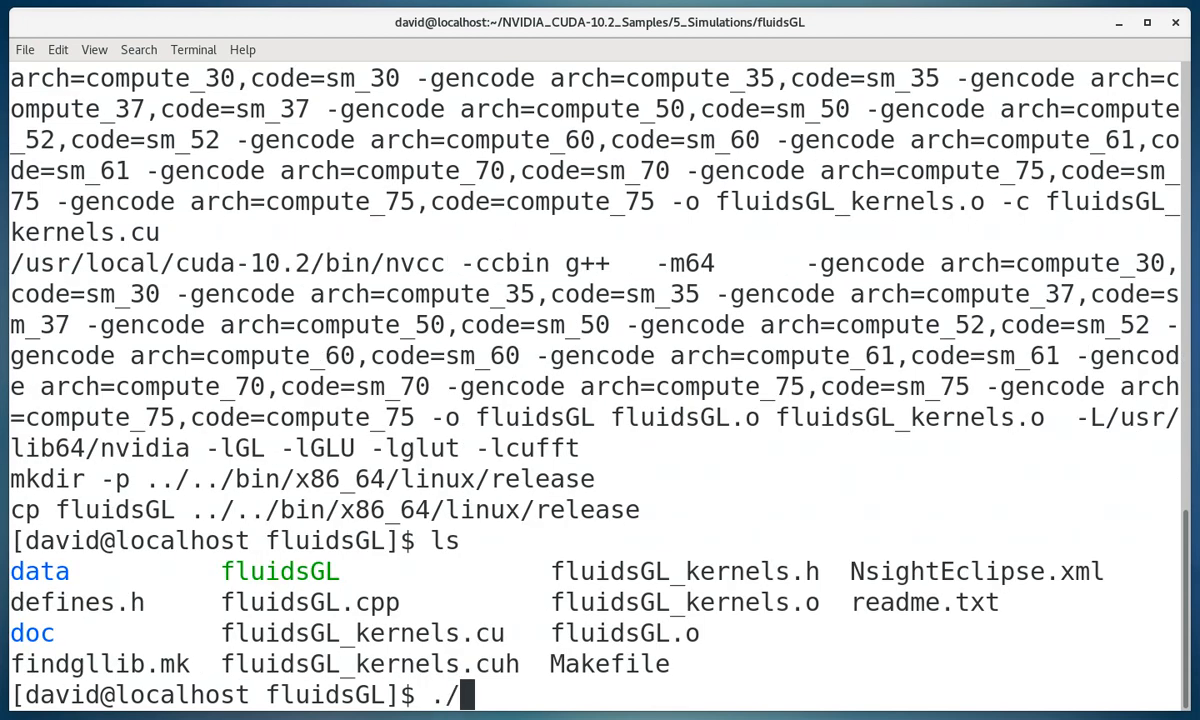
text(fluids)
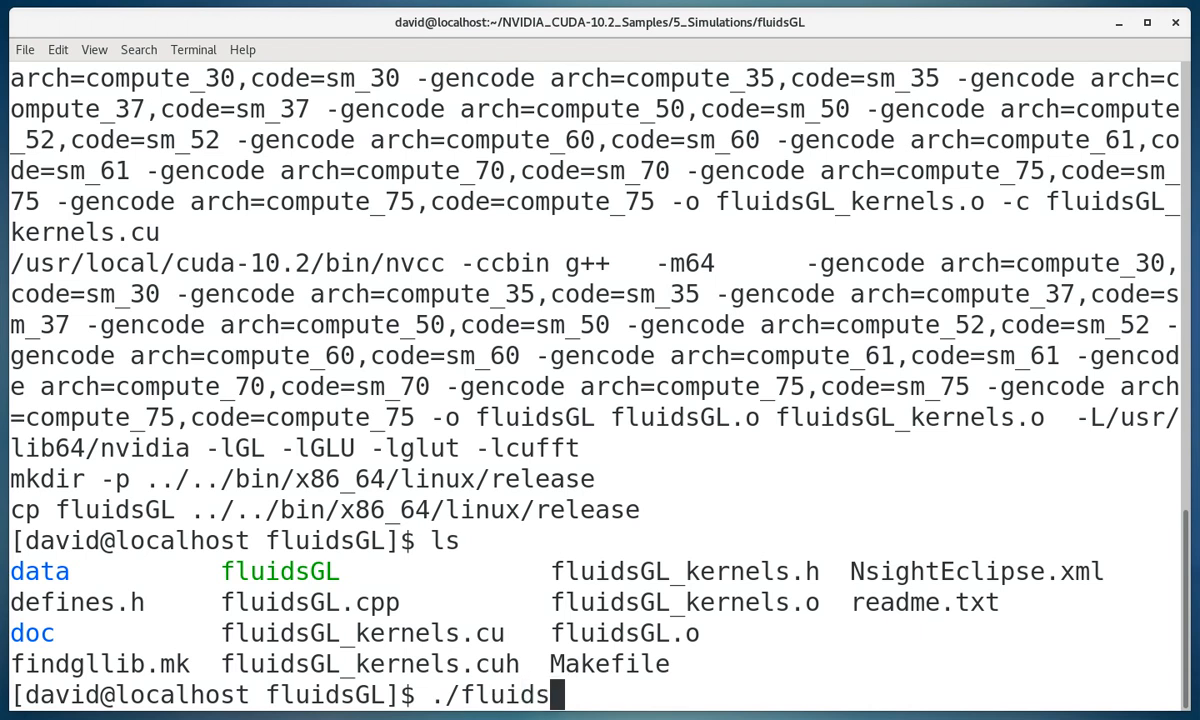
text(GL)
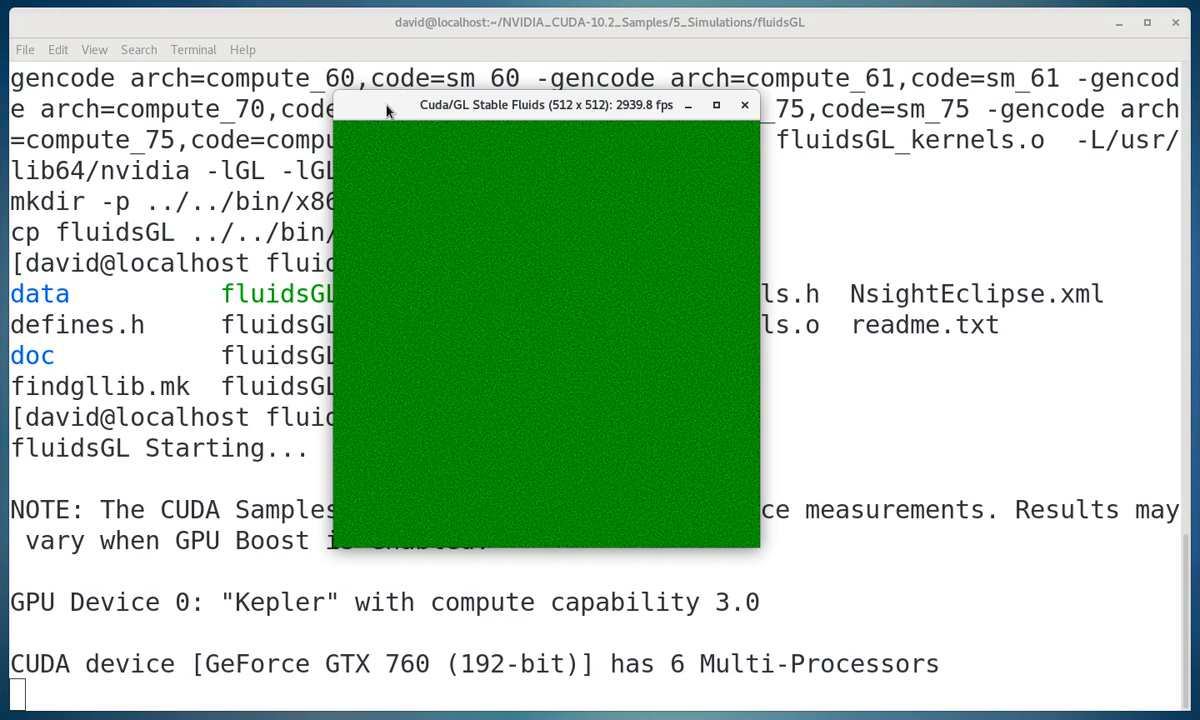
mouse_move(497, 385)
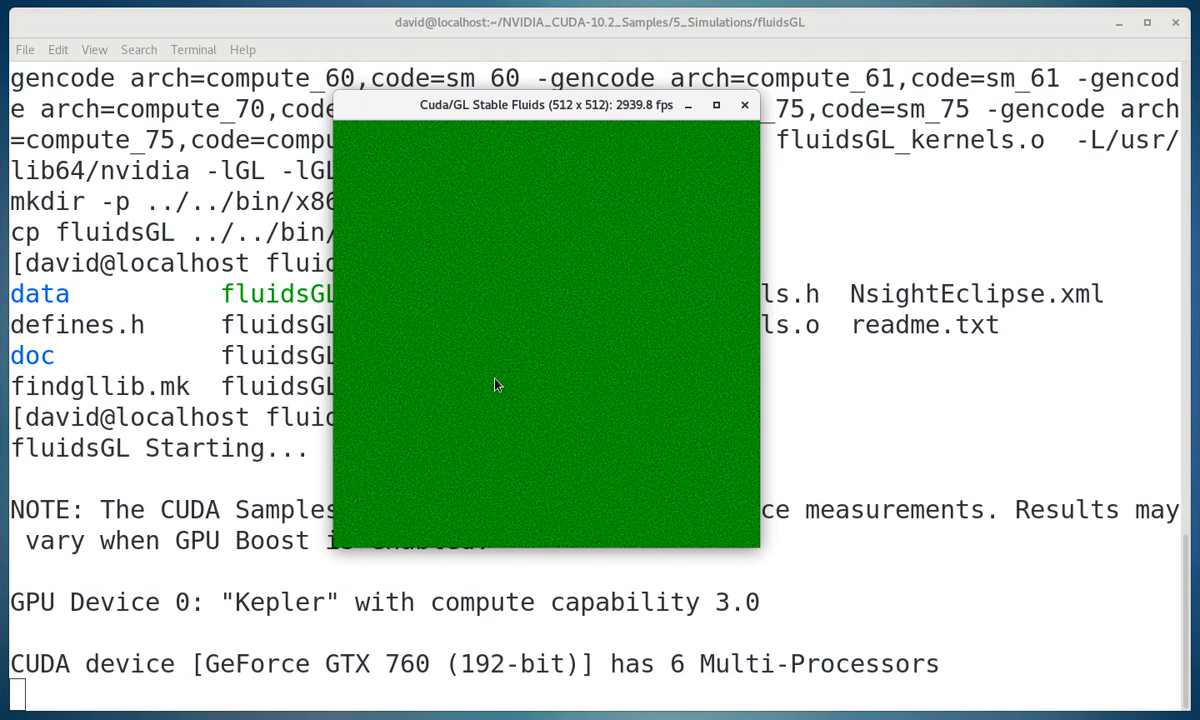
mouse_move(551, 330)
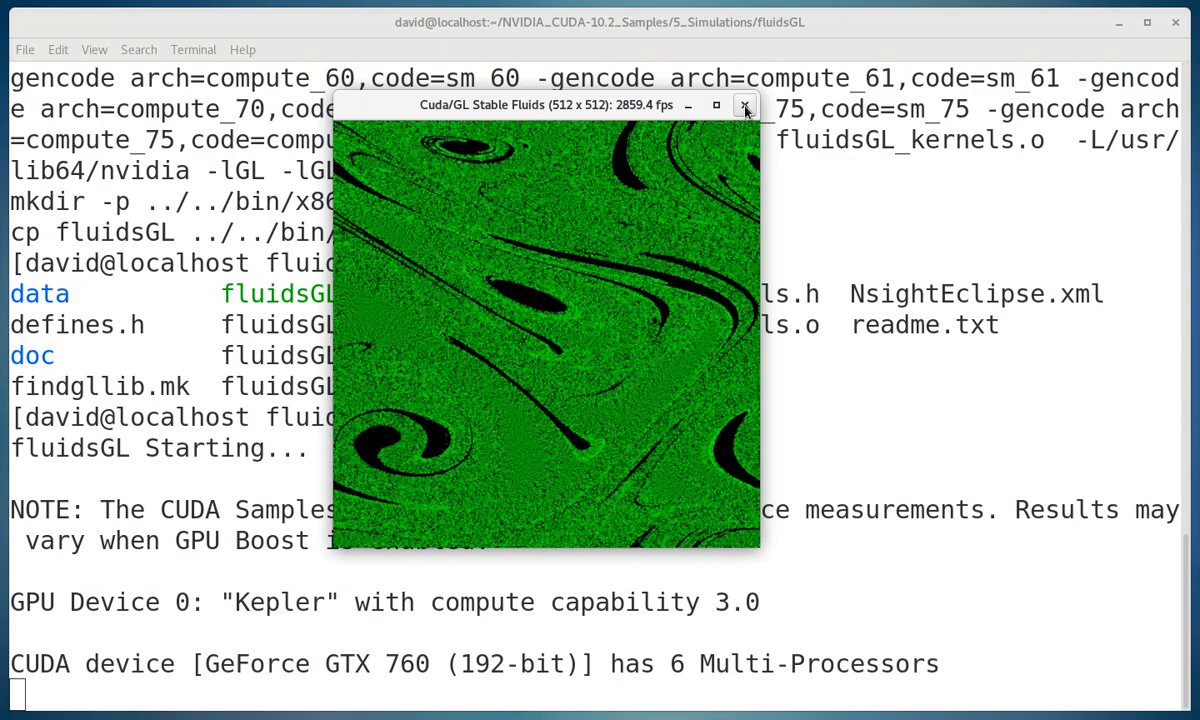
Close the Stable Fluids window to exit back to the shell prompt
click(744, 105)
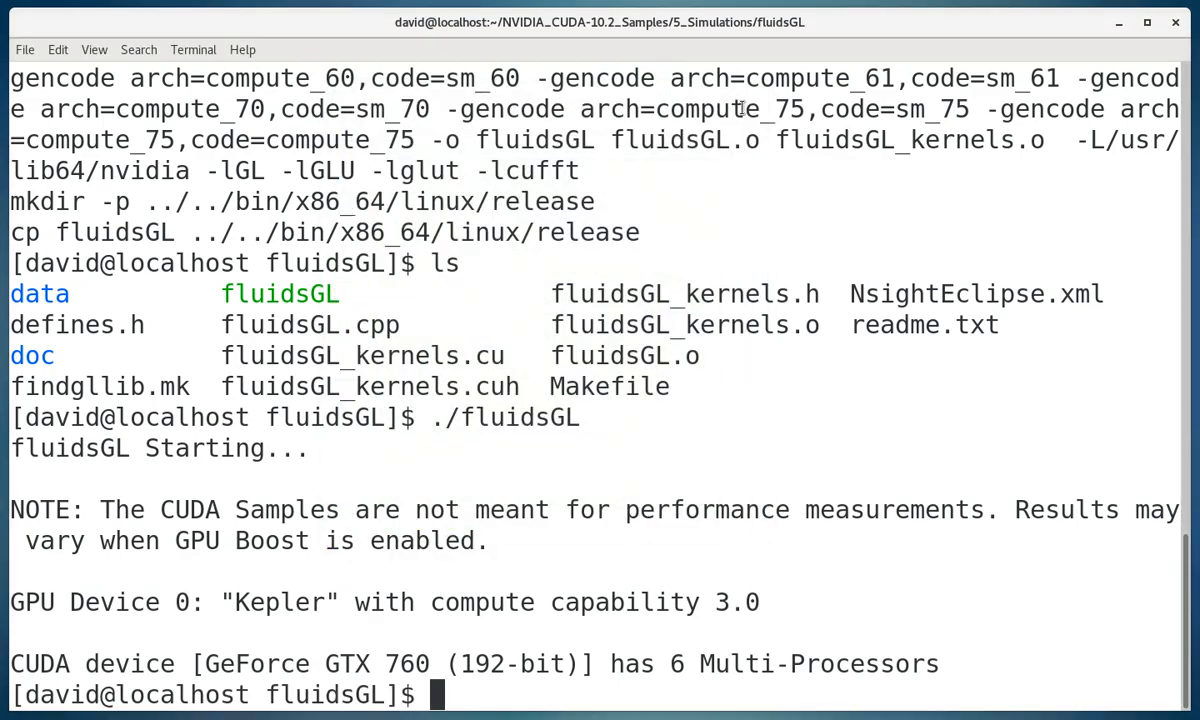
mouse_move(747, 442)
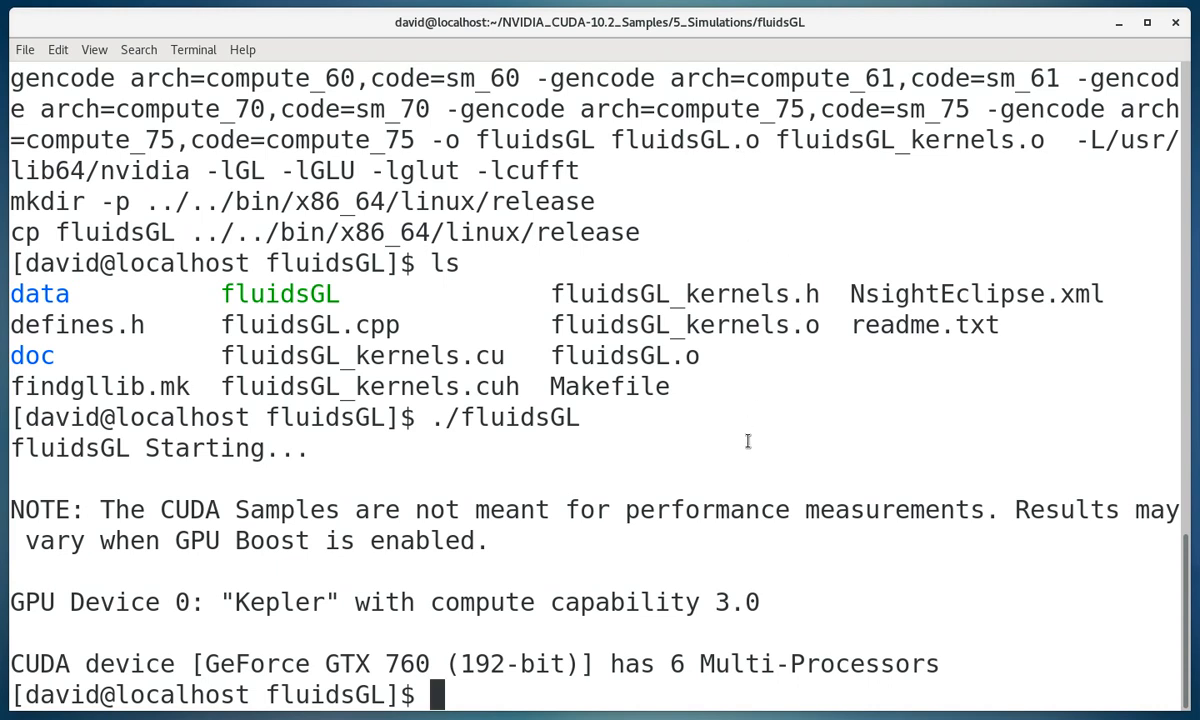
mouse_move(765, 443)
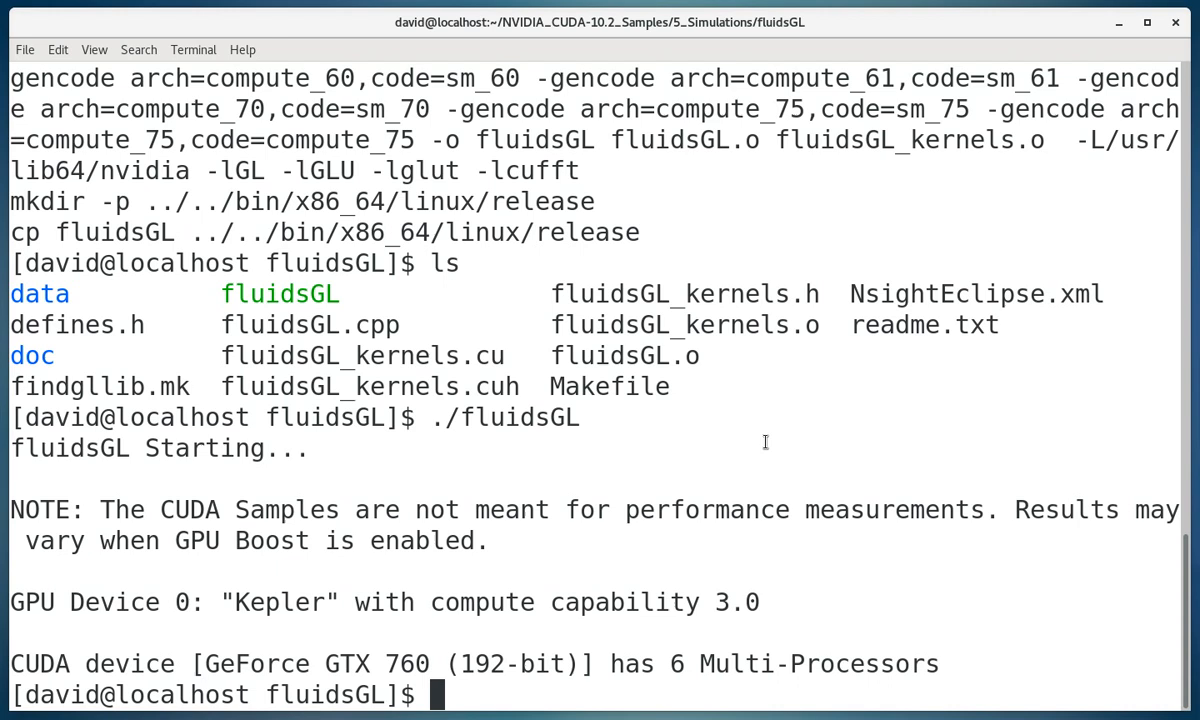